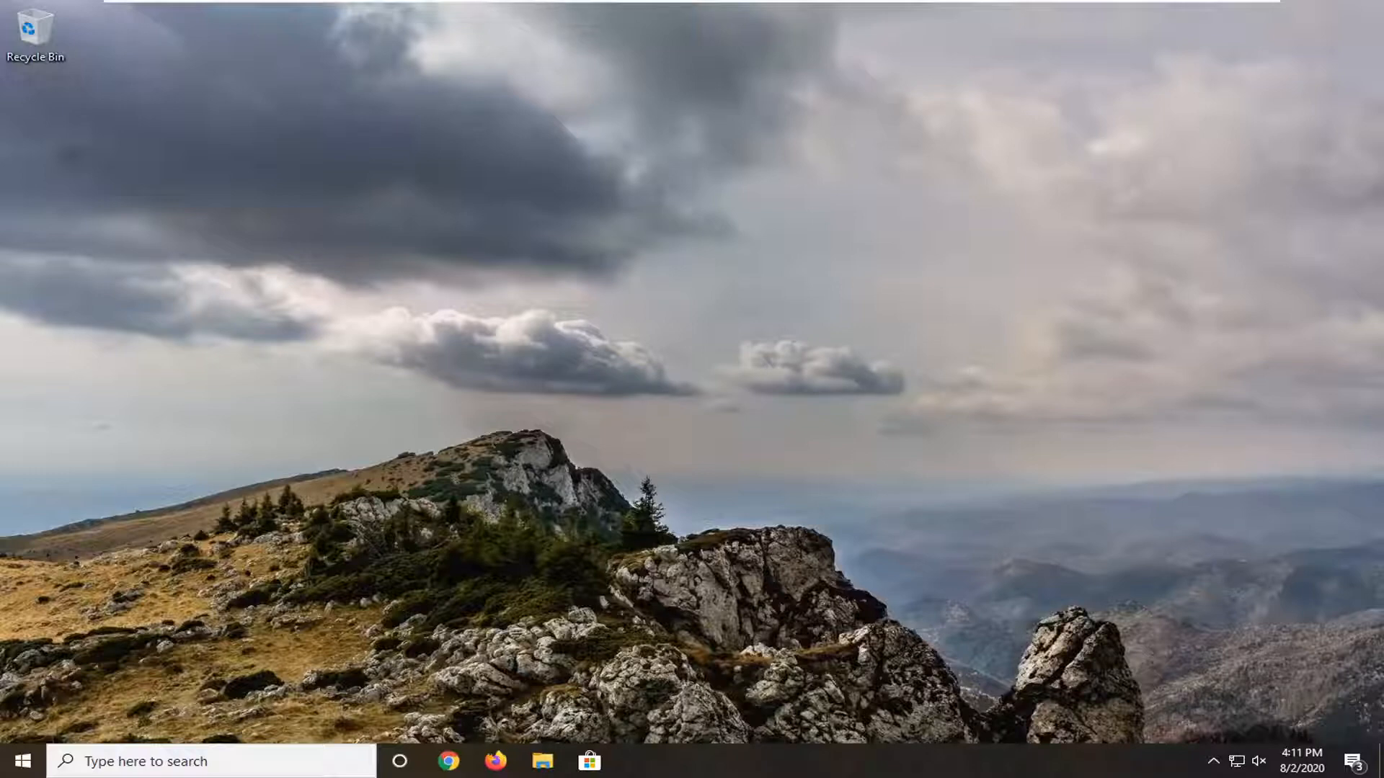
{"action": "mouse_move", "coordinate": [1046, 445]}
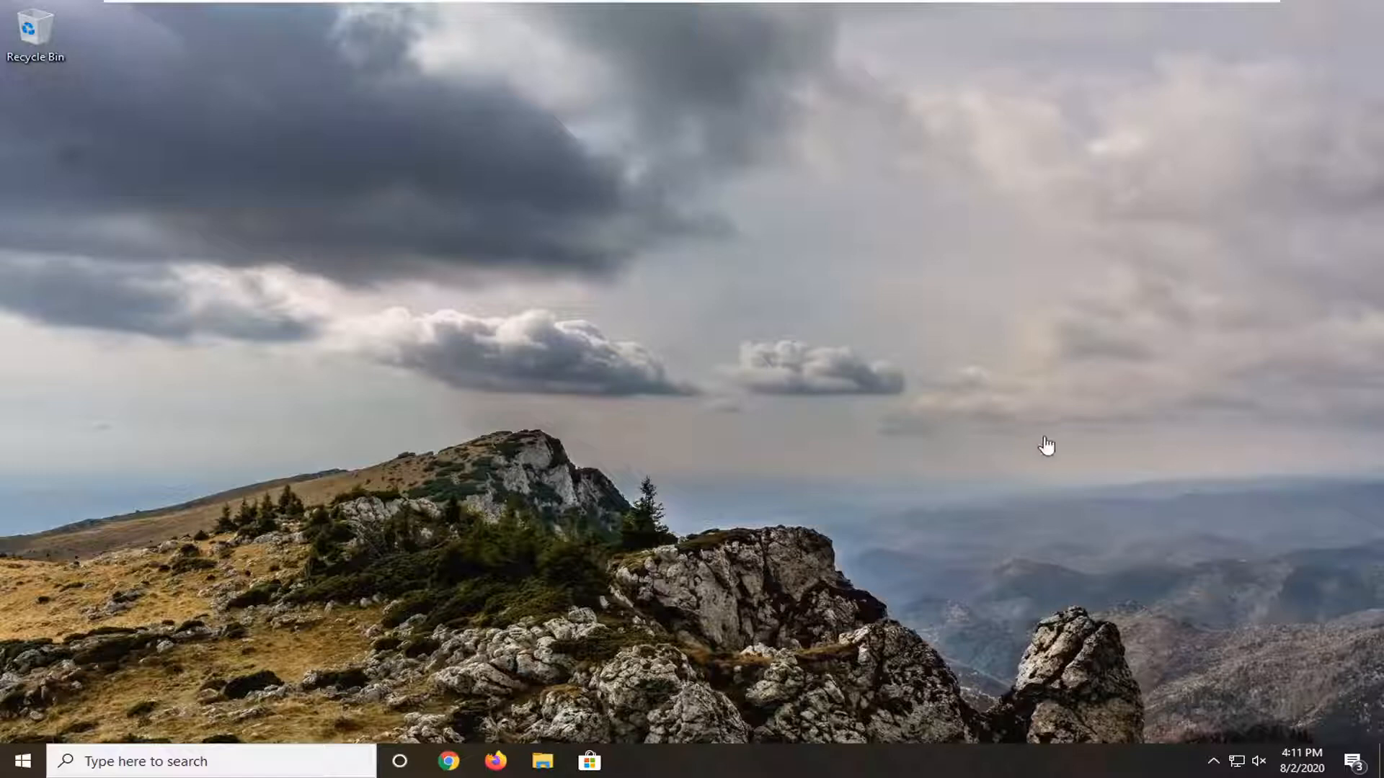
{"action": "mouse_move", "coordinate": [1057, 439]}
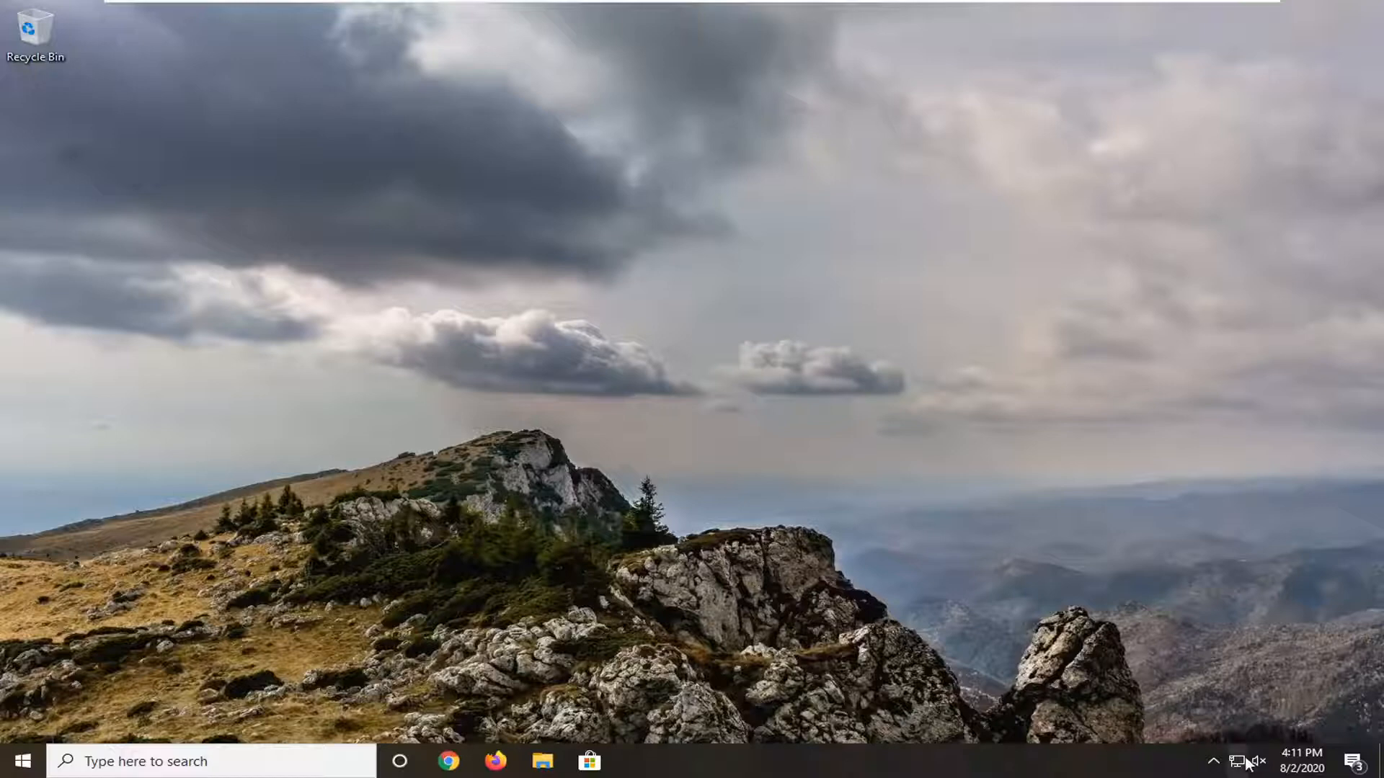
{"action": "mouse_move", "coordinate": [1240, 761]}
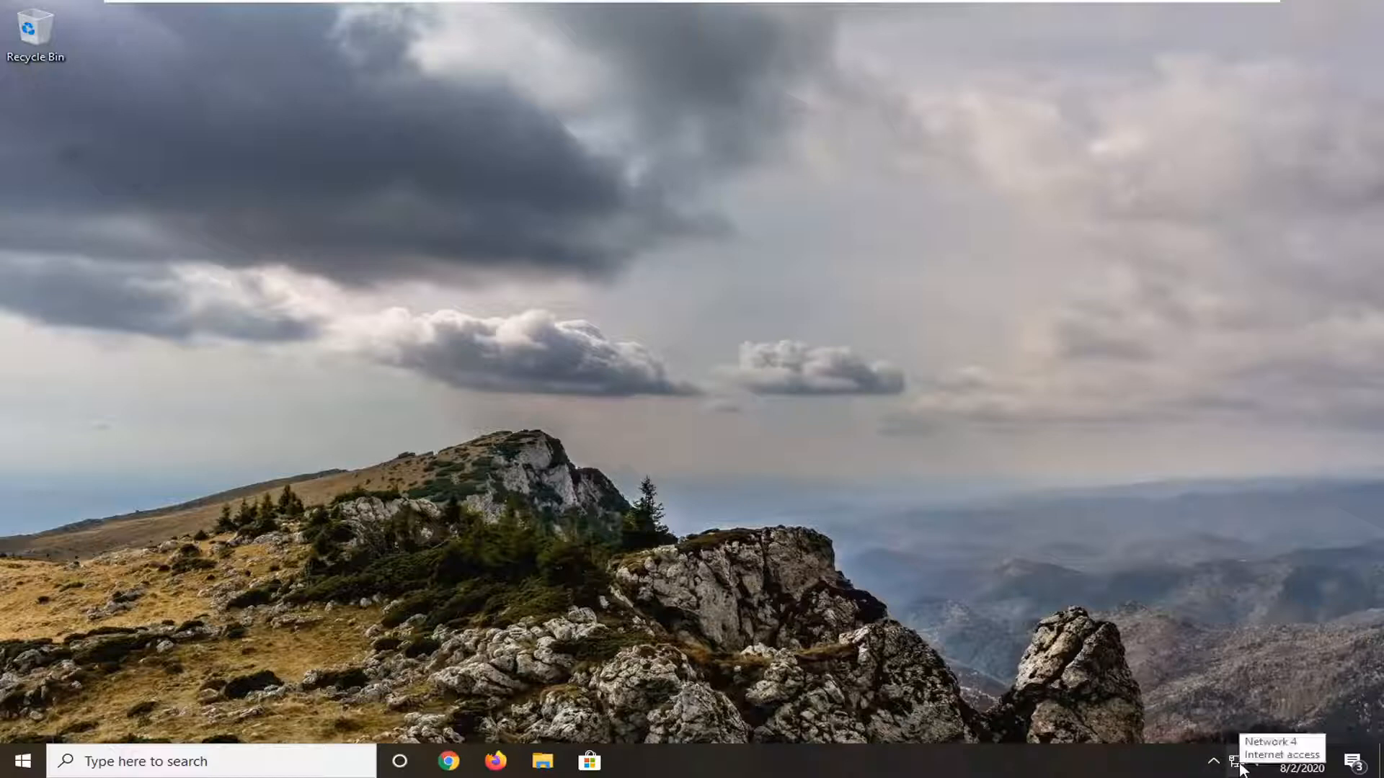
Open the system tray network flyout to show Network 4 connected
{"action": "left_click", "coordinate": [1237, 761]}
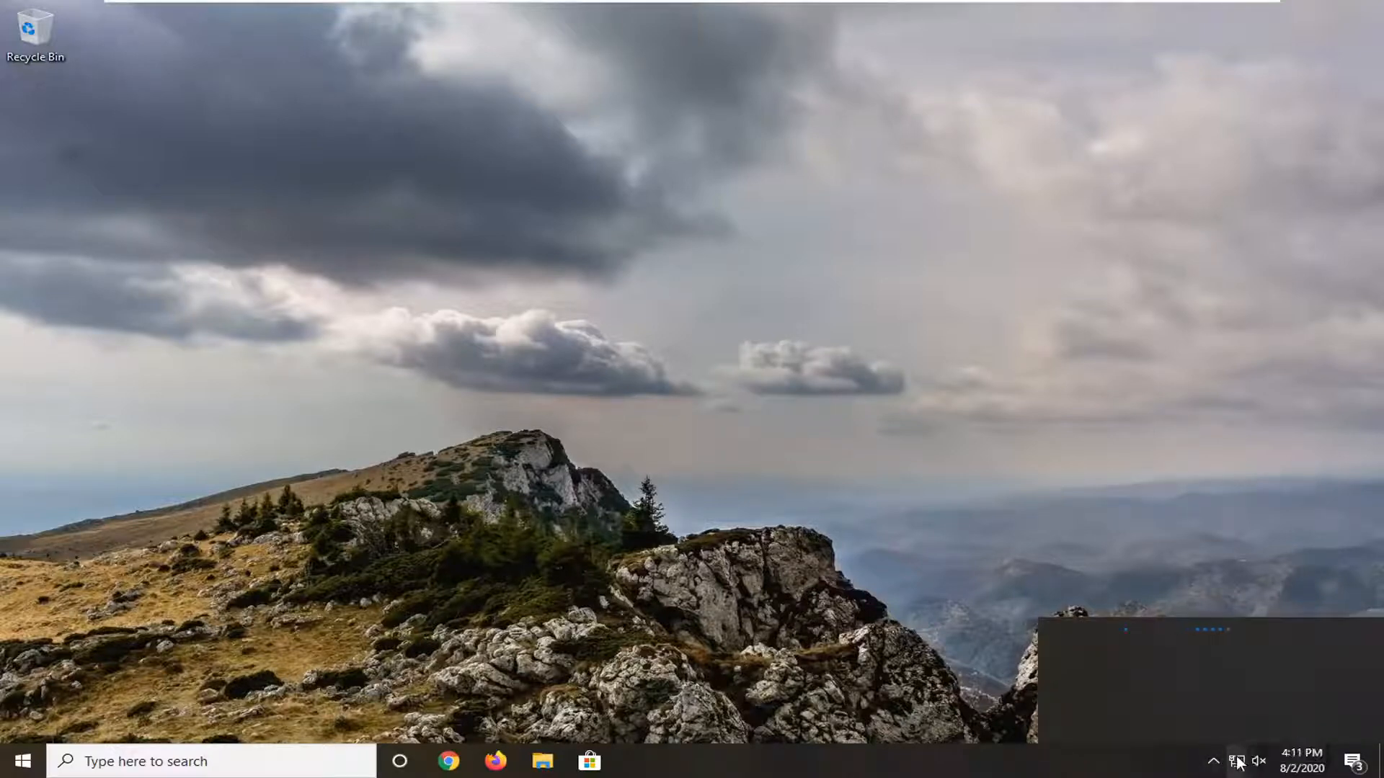
{"action": "left_click", "coordinate": [1235, 761]}
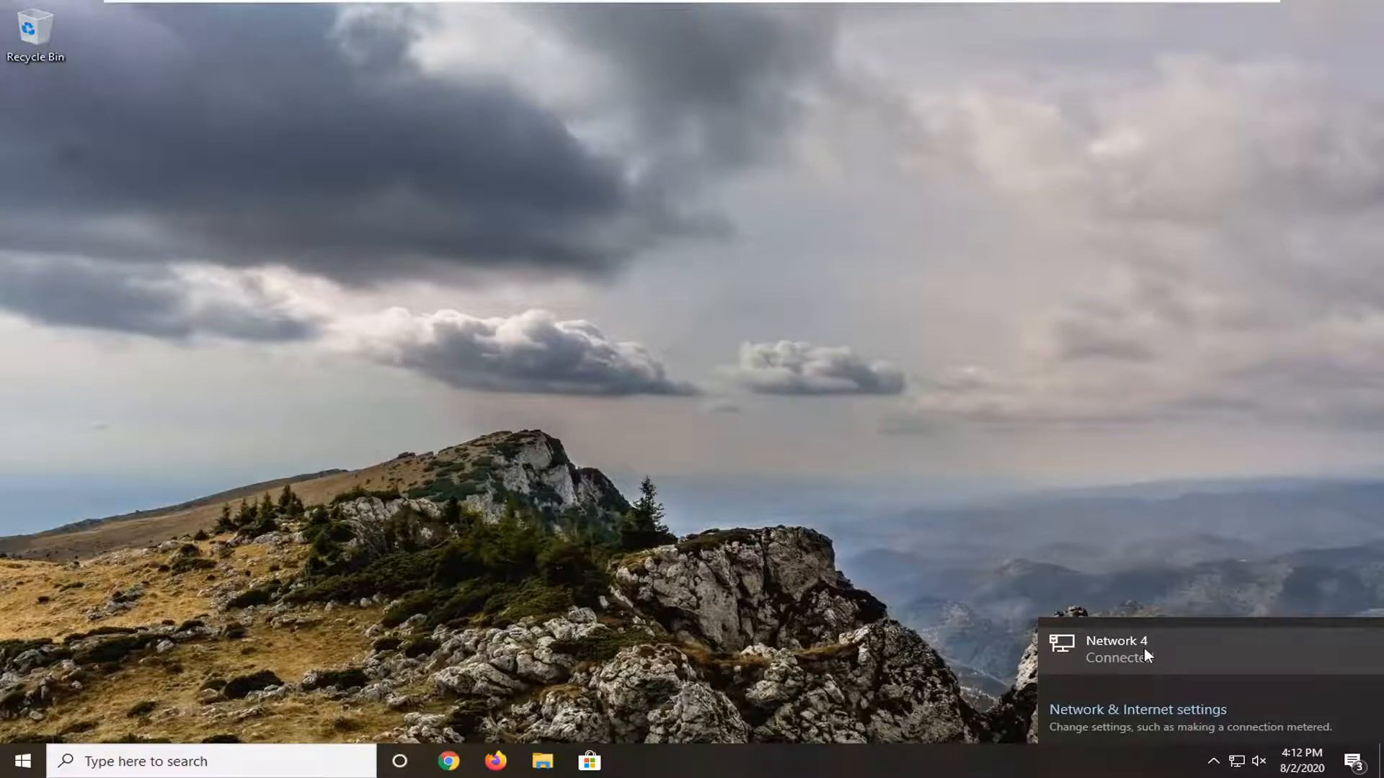
{"action": "mouse_move", "coordinate": [1133, 669]}
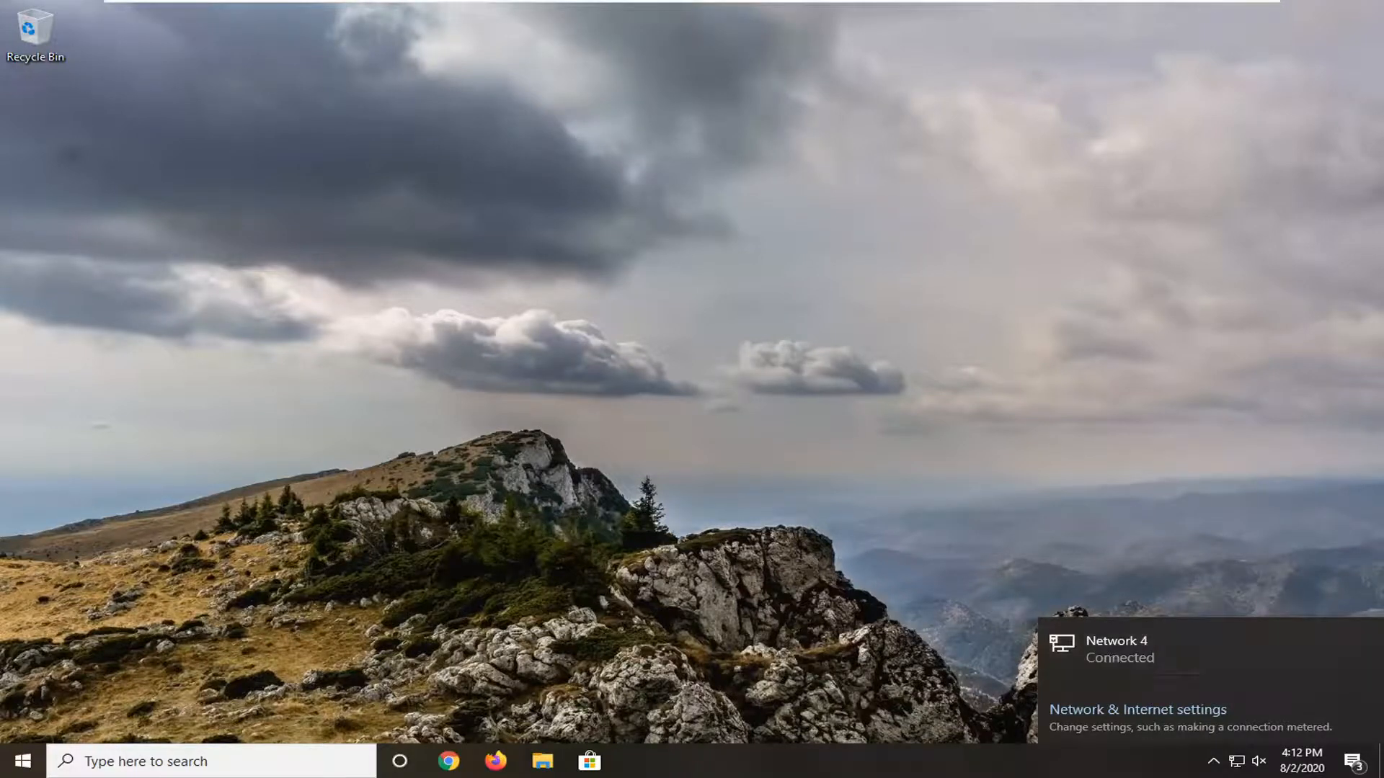
{"action": "mouse_move", "coordinate": [797, 408]}
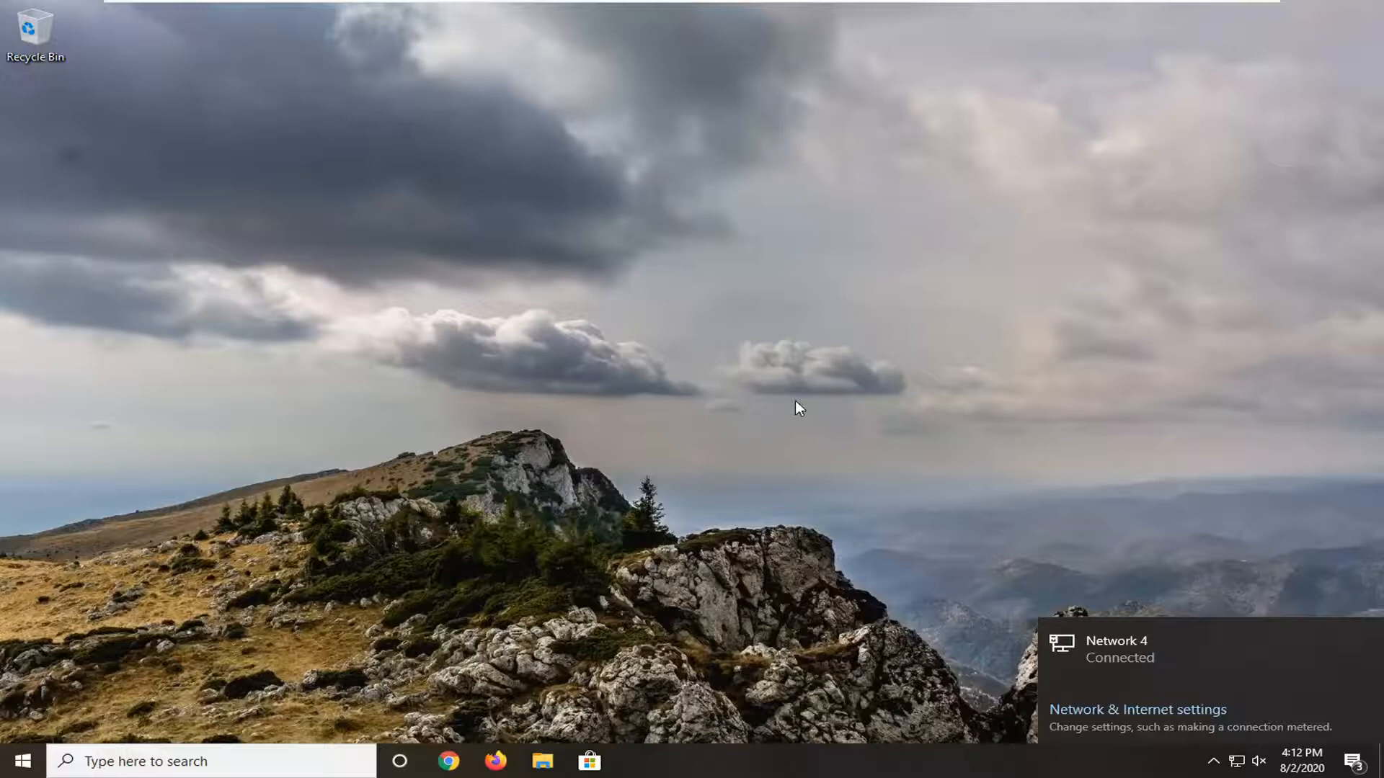
{"action": "mouse_move", "coordinate": [1002, 276]}
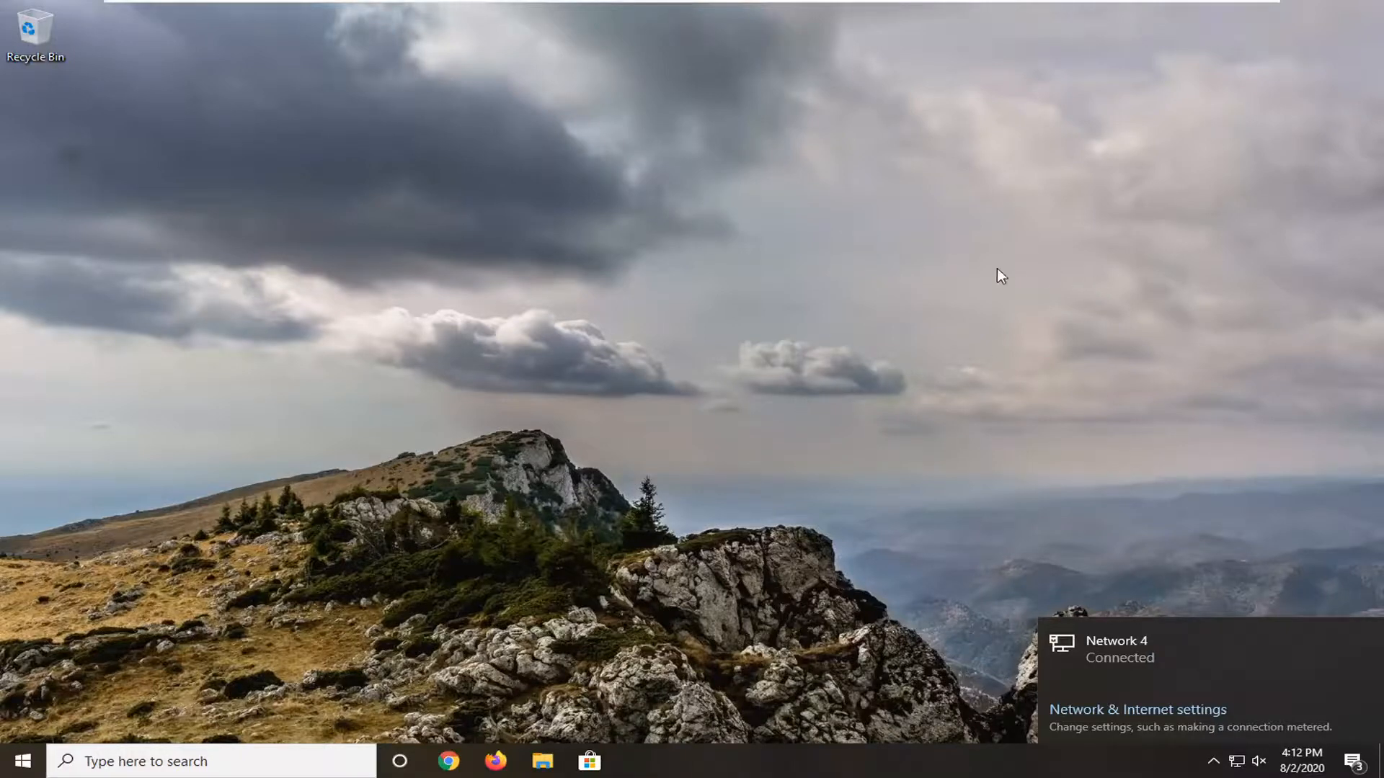